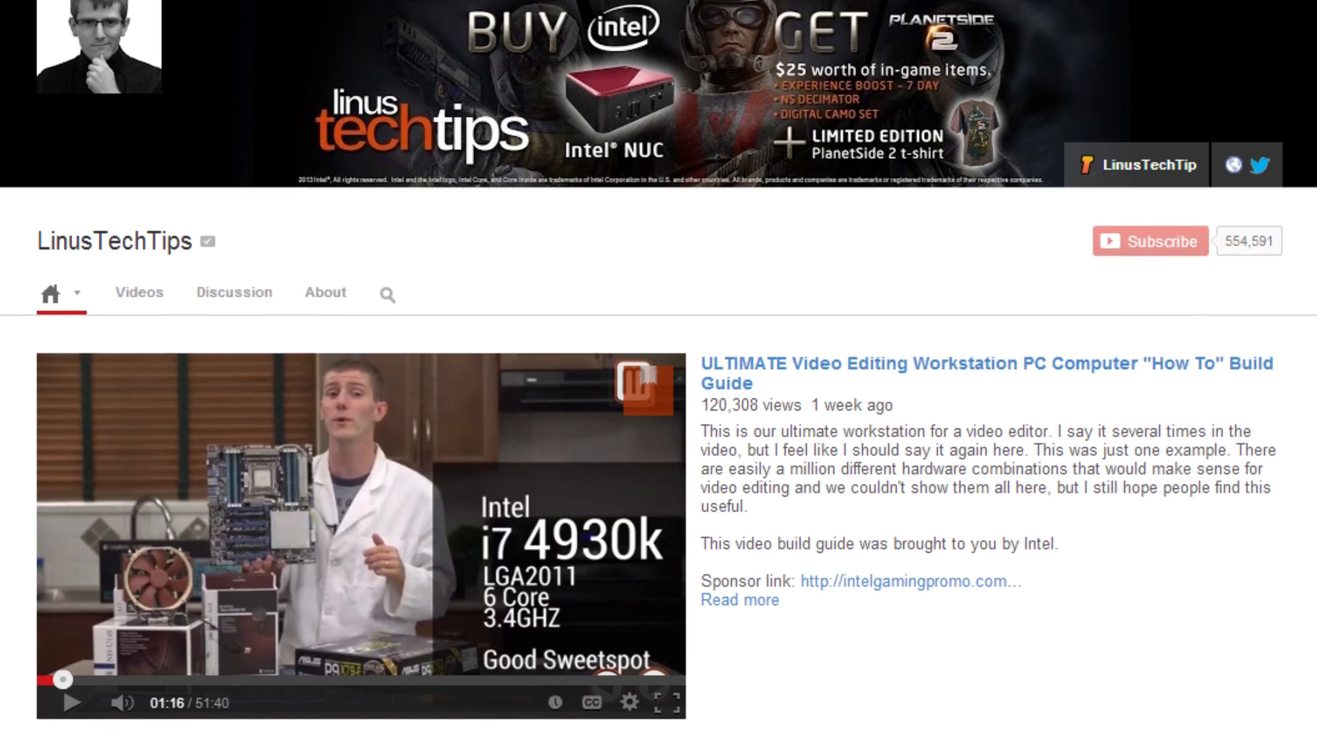
scroll("down", 3)
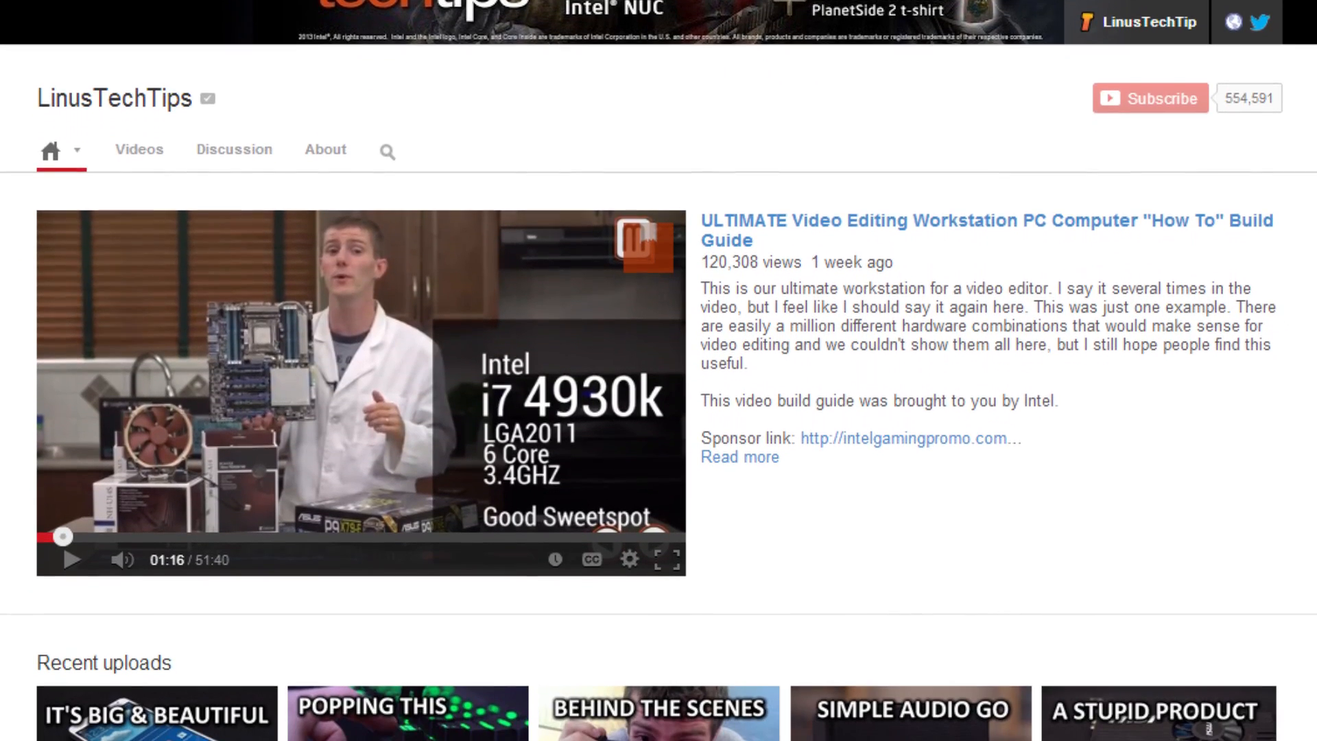
scroll("down", 3)
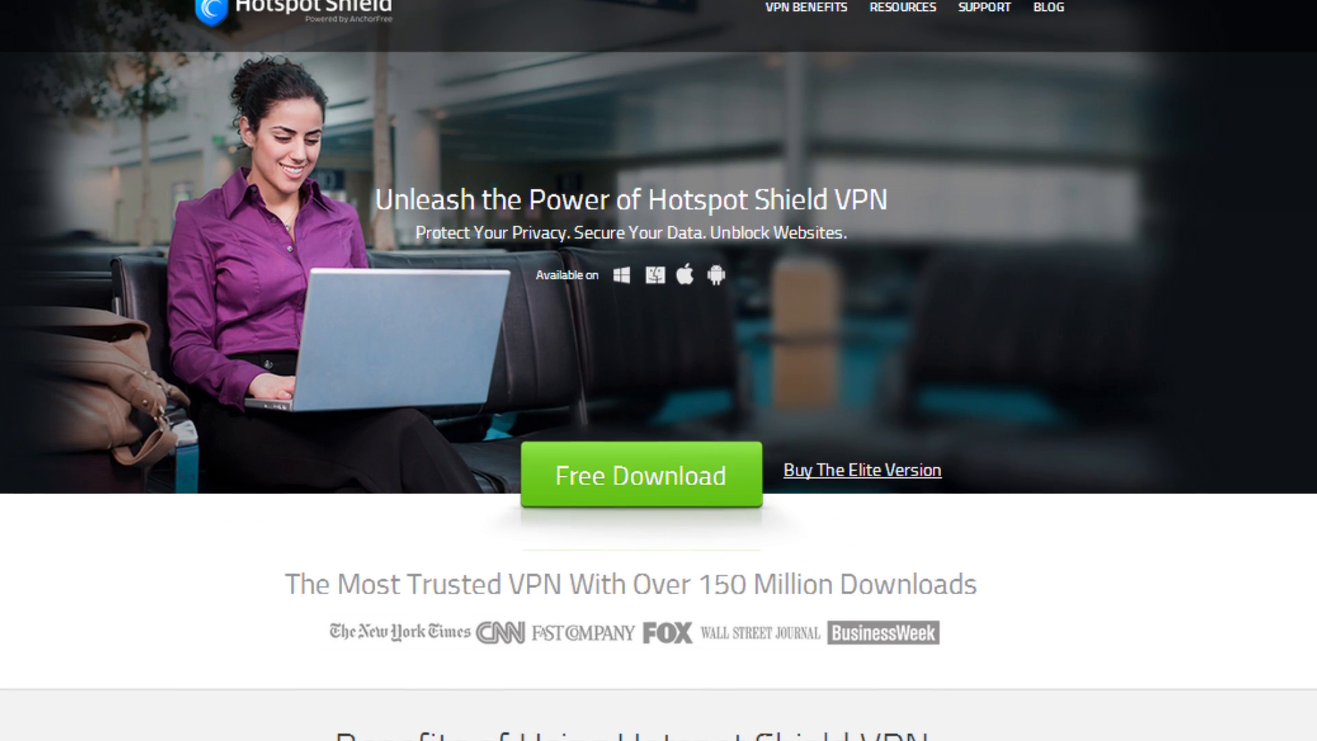
scroll("down", 3)
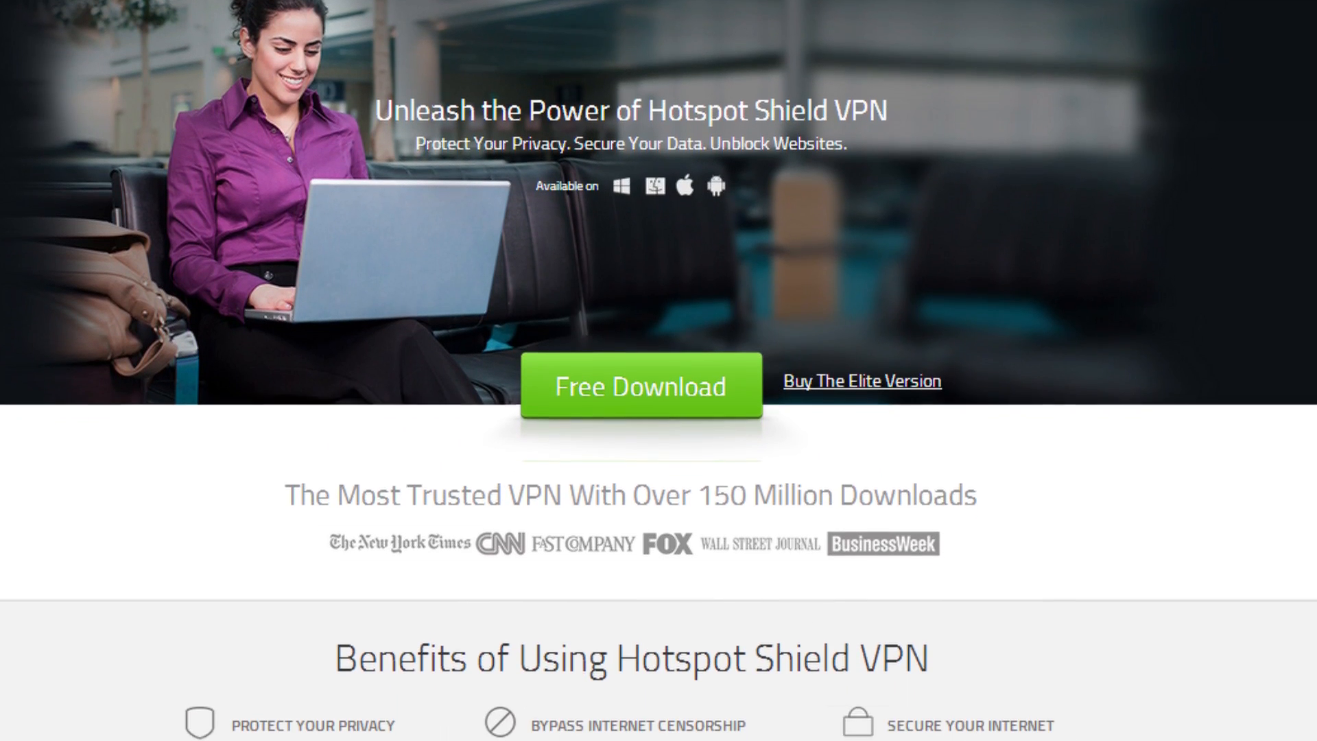
scroll("down", 3)
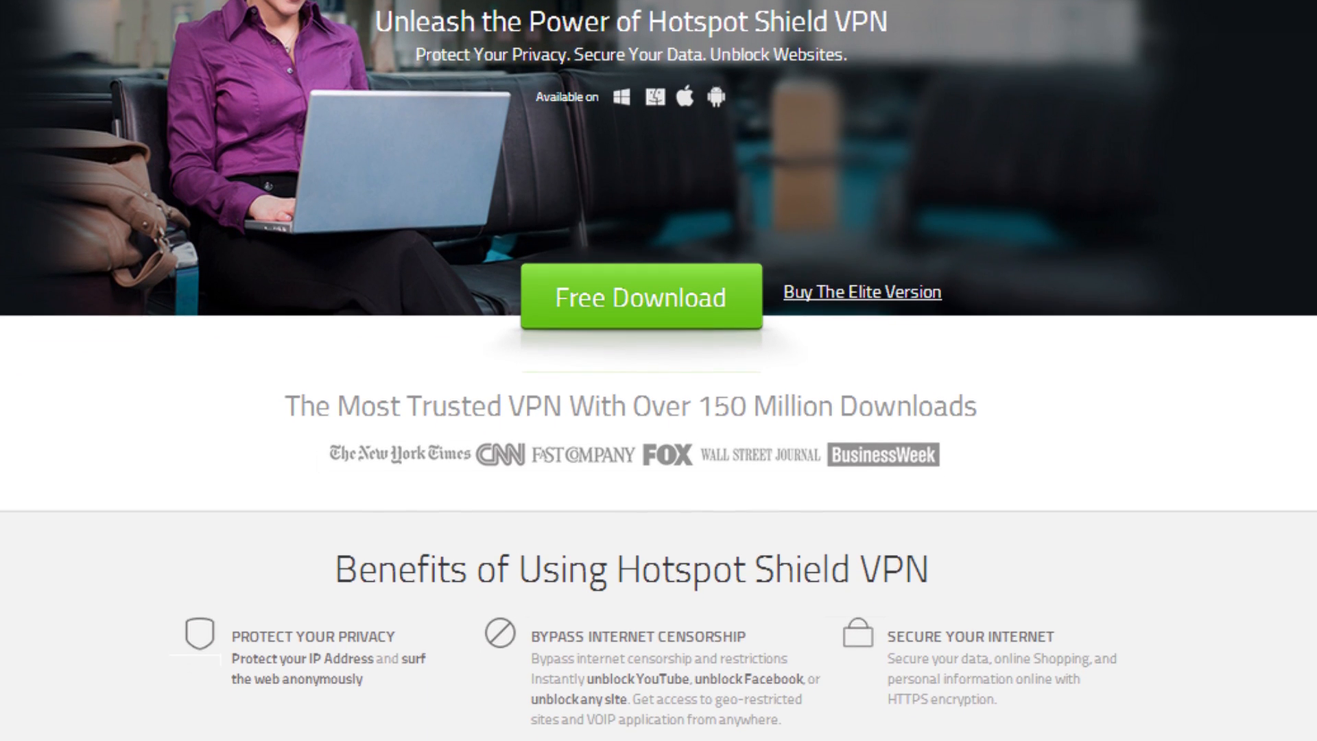
scroll("down", 3)
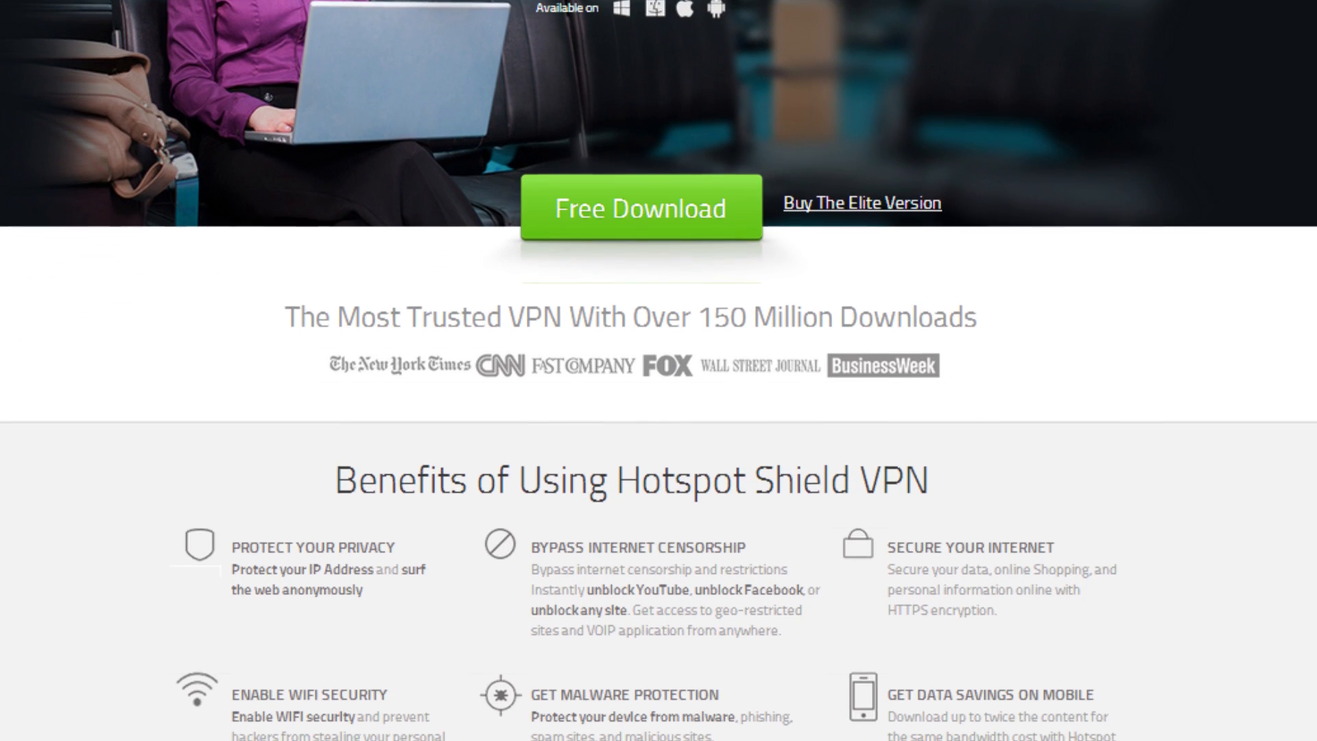